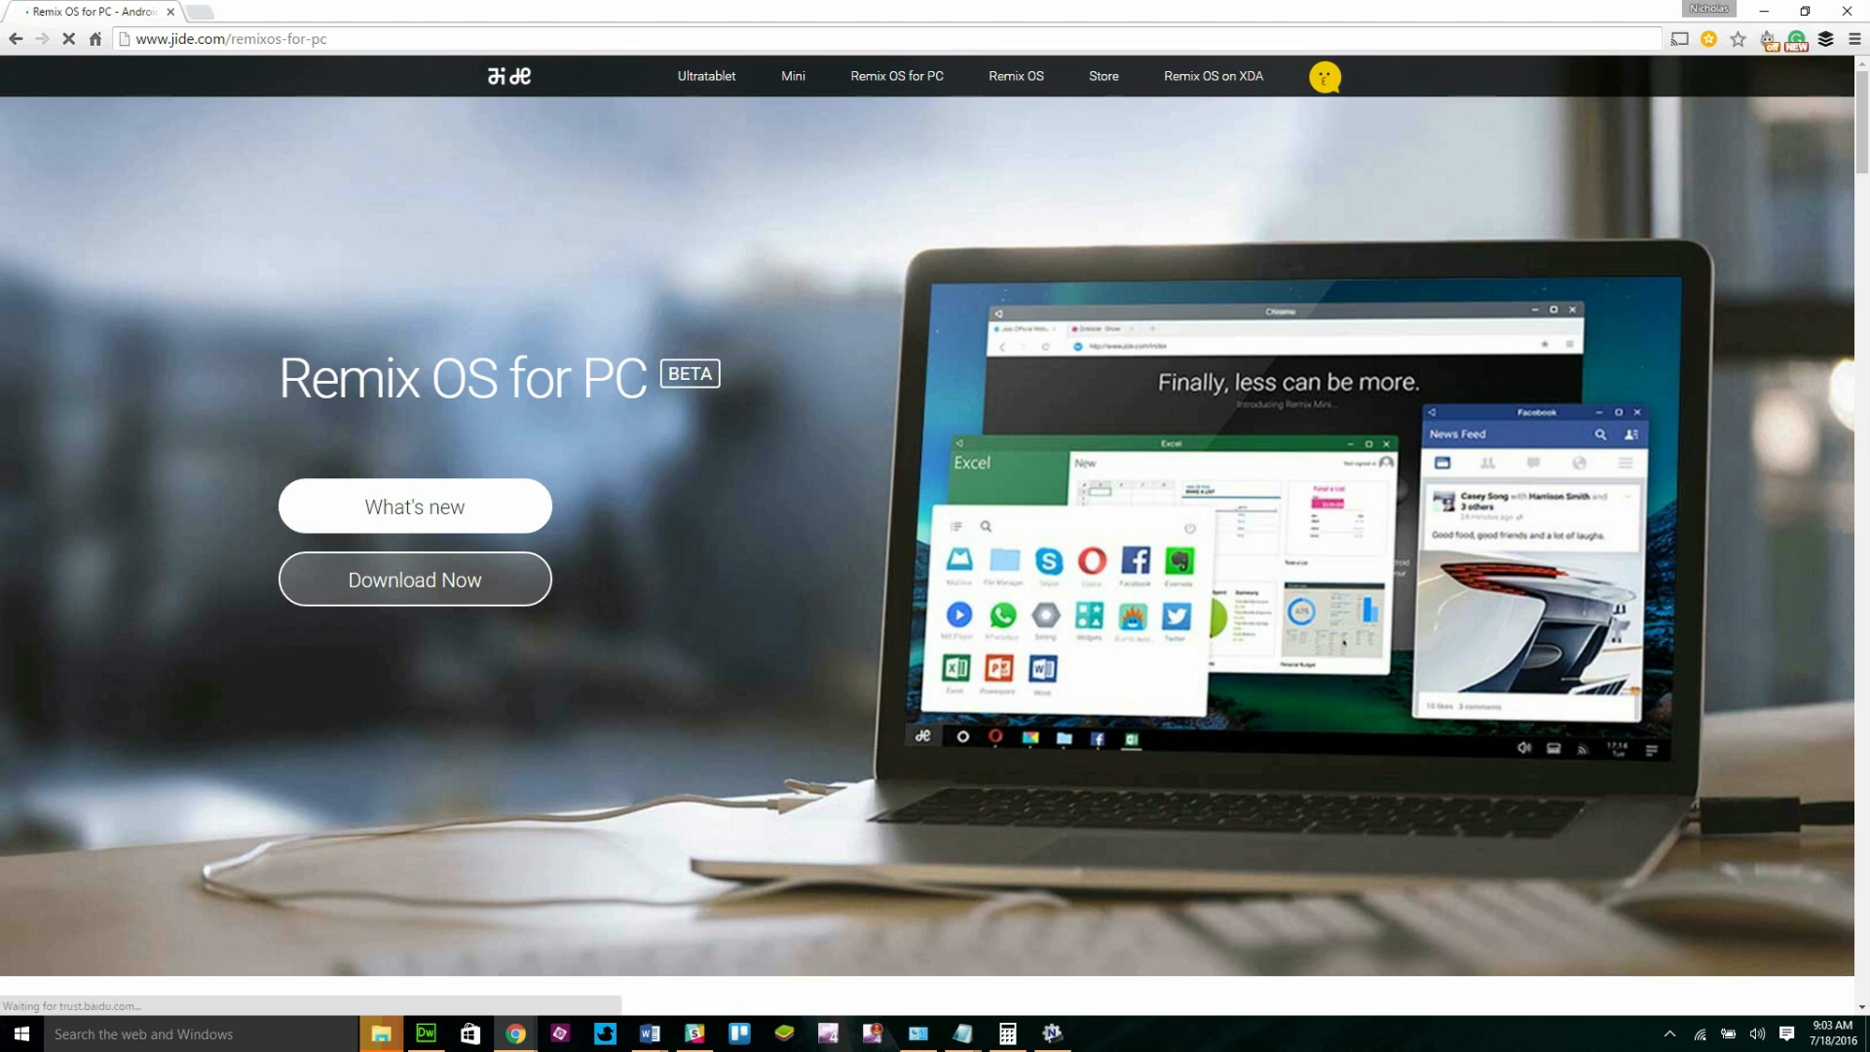
Download the 64-bit Remix OS for PC torrent from jide.com, reaching the thanks-for-downloading page.
click(412, 578)
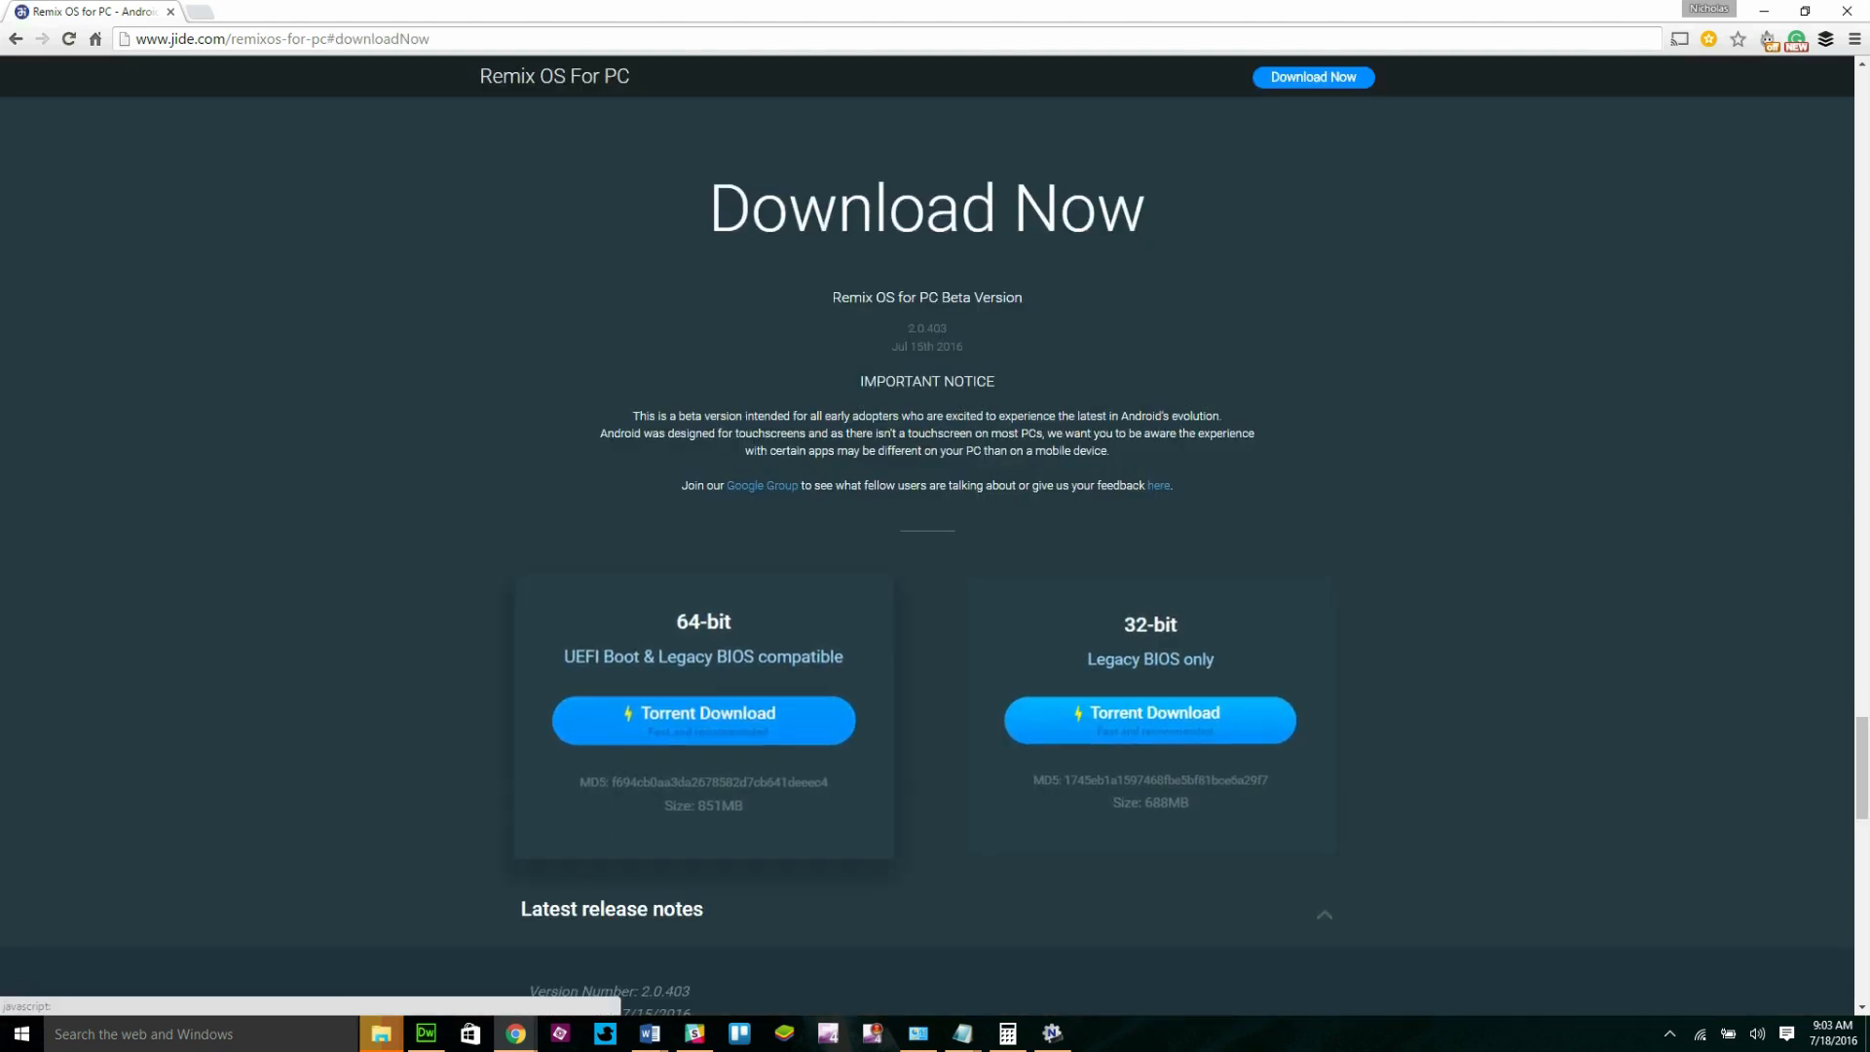
click(703, 721)
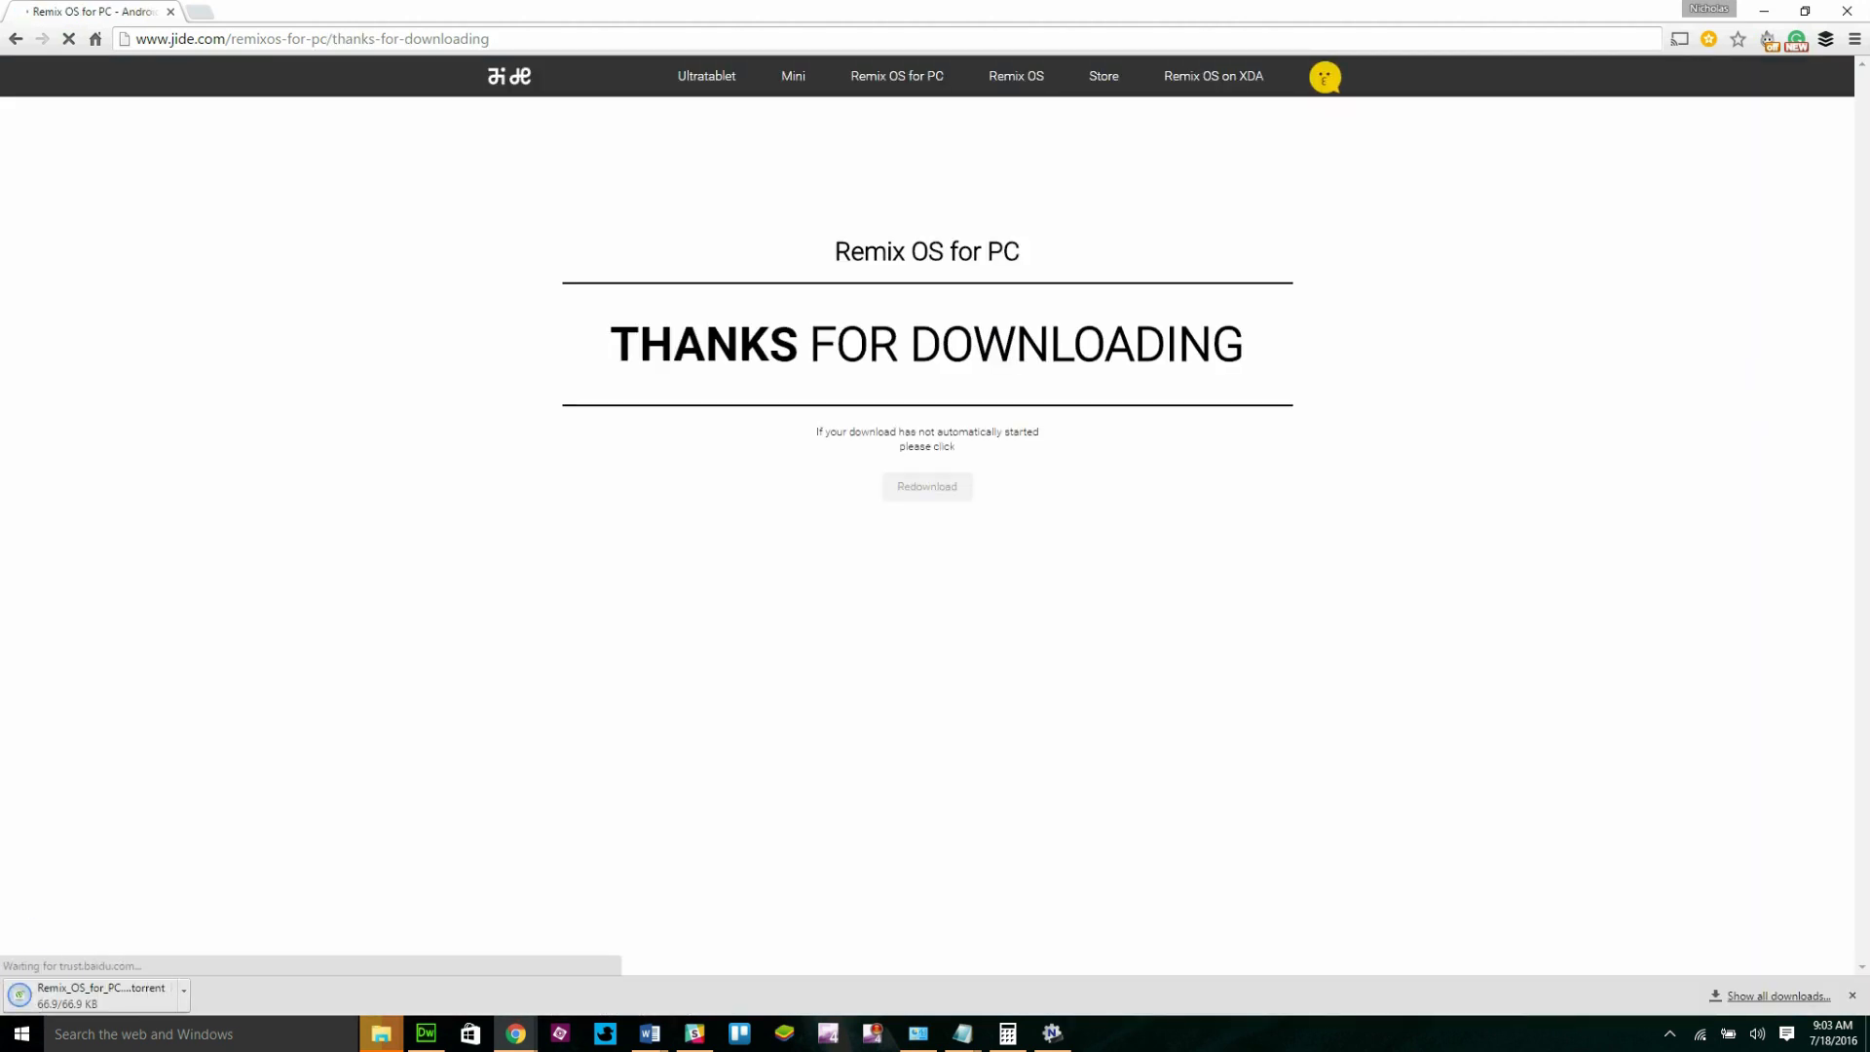